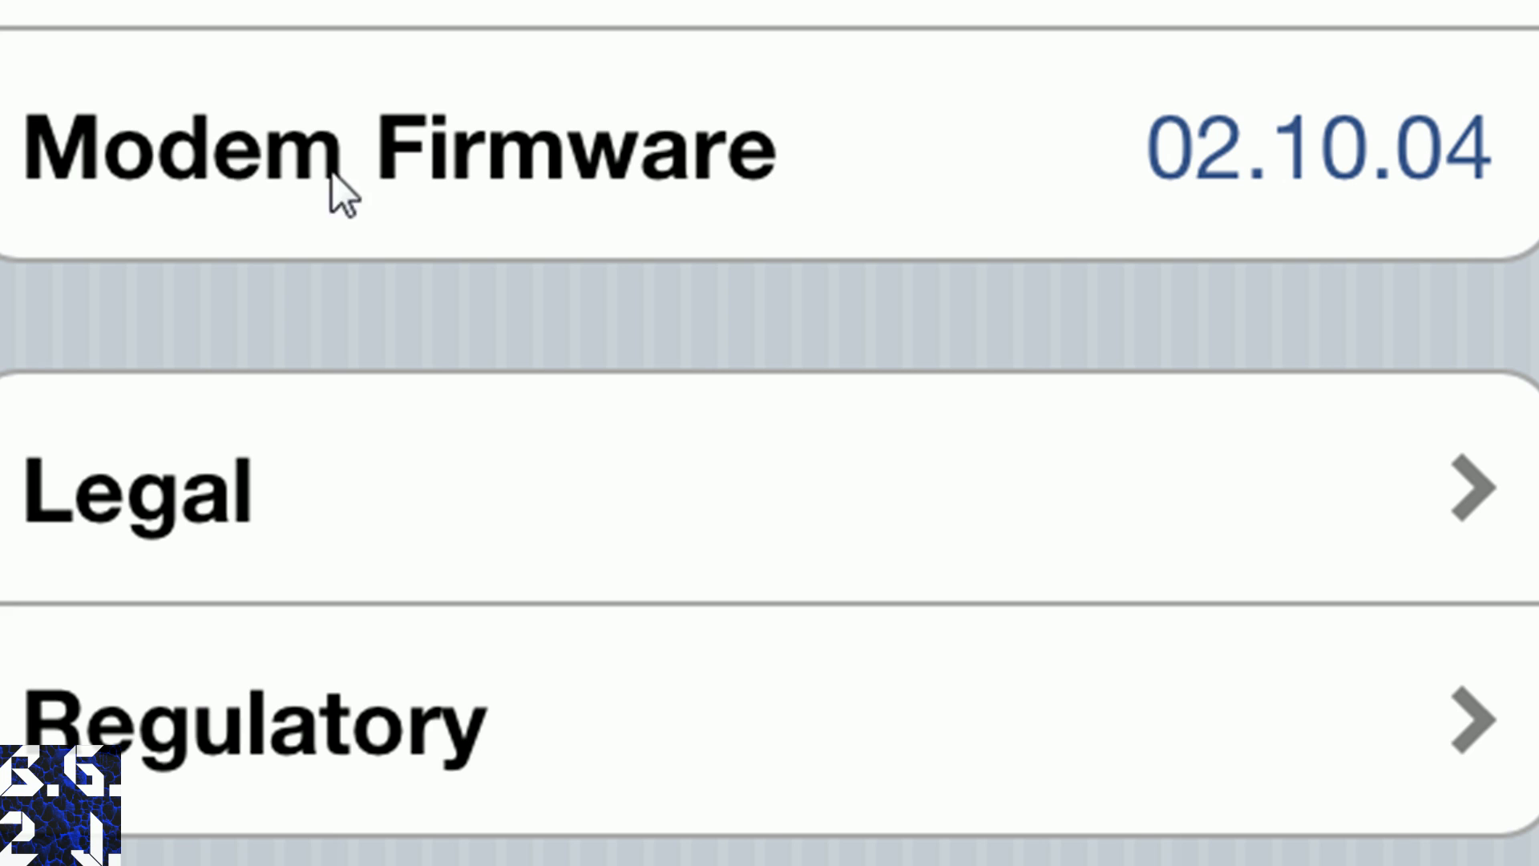
mouse_move(755, 279)
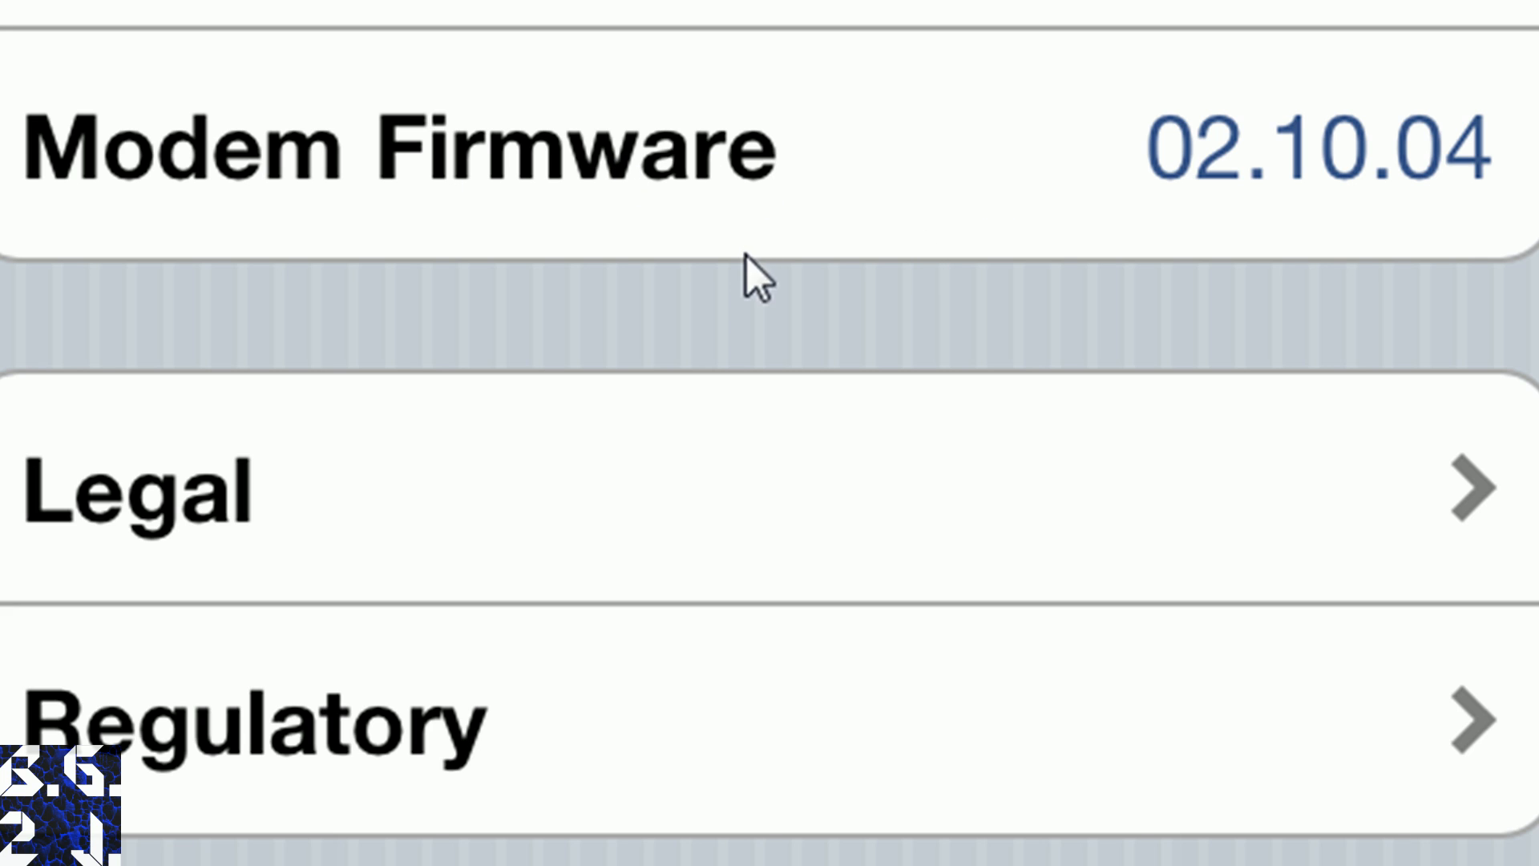
mouse_move(1177, 213)
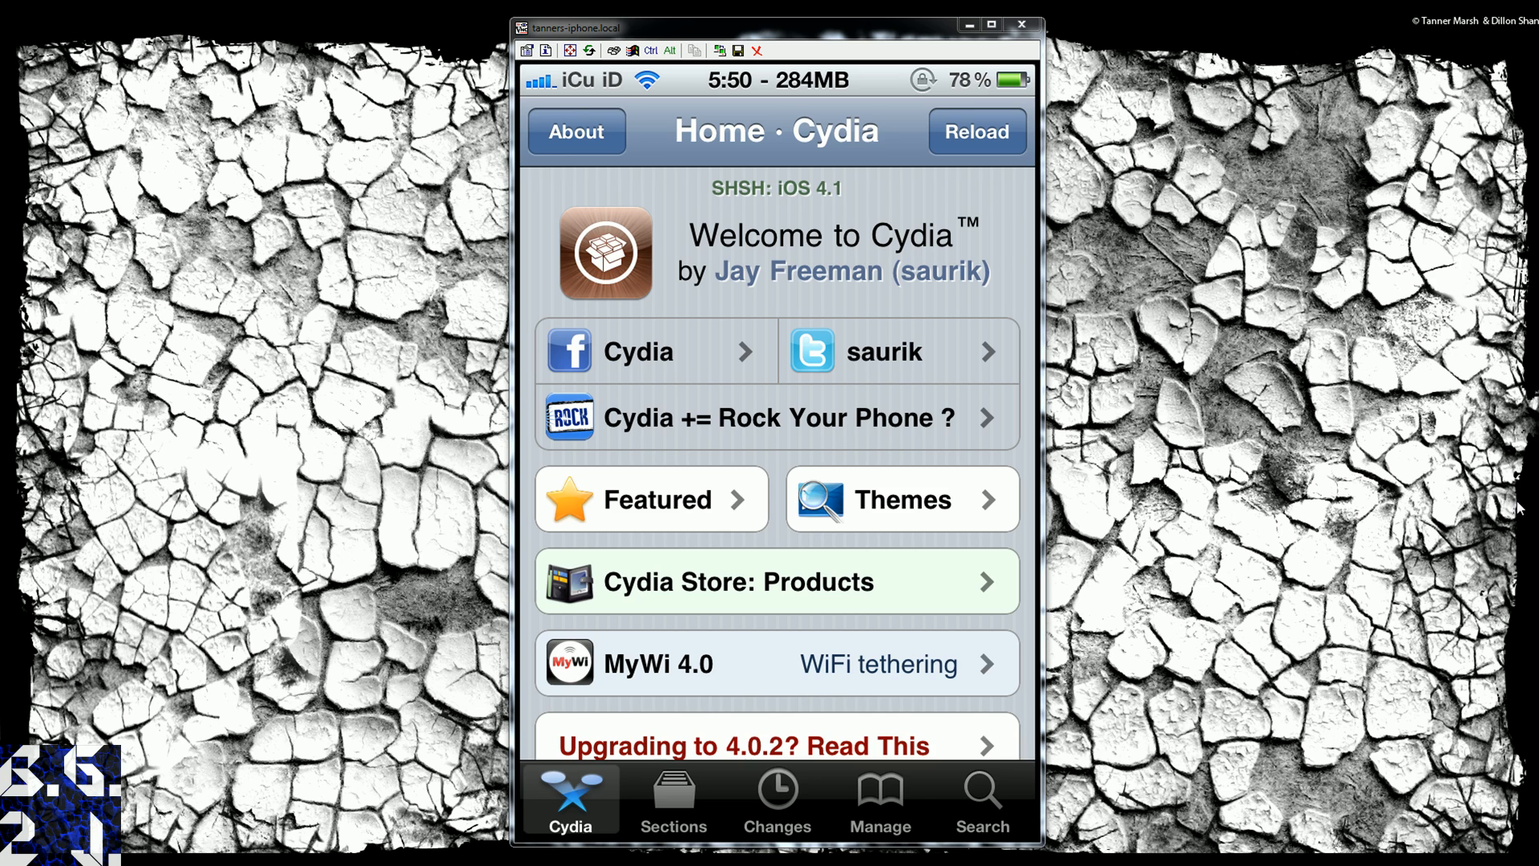
Step: Reach the Sources list via Manage and switch it into editing mode, showing repo666.ultrasn0w.com
click(880, 800)
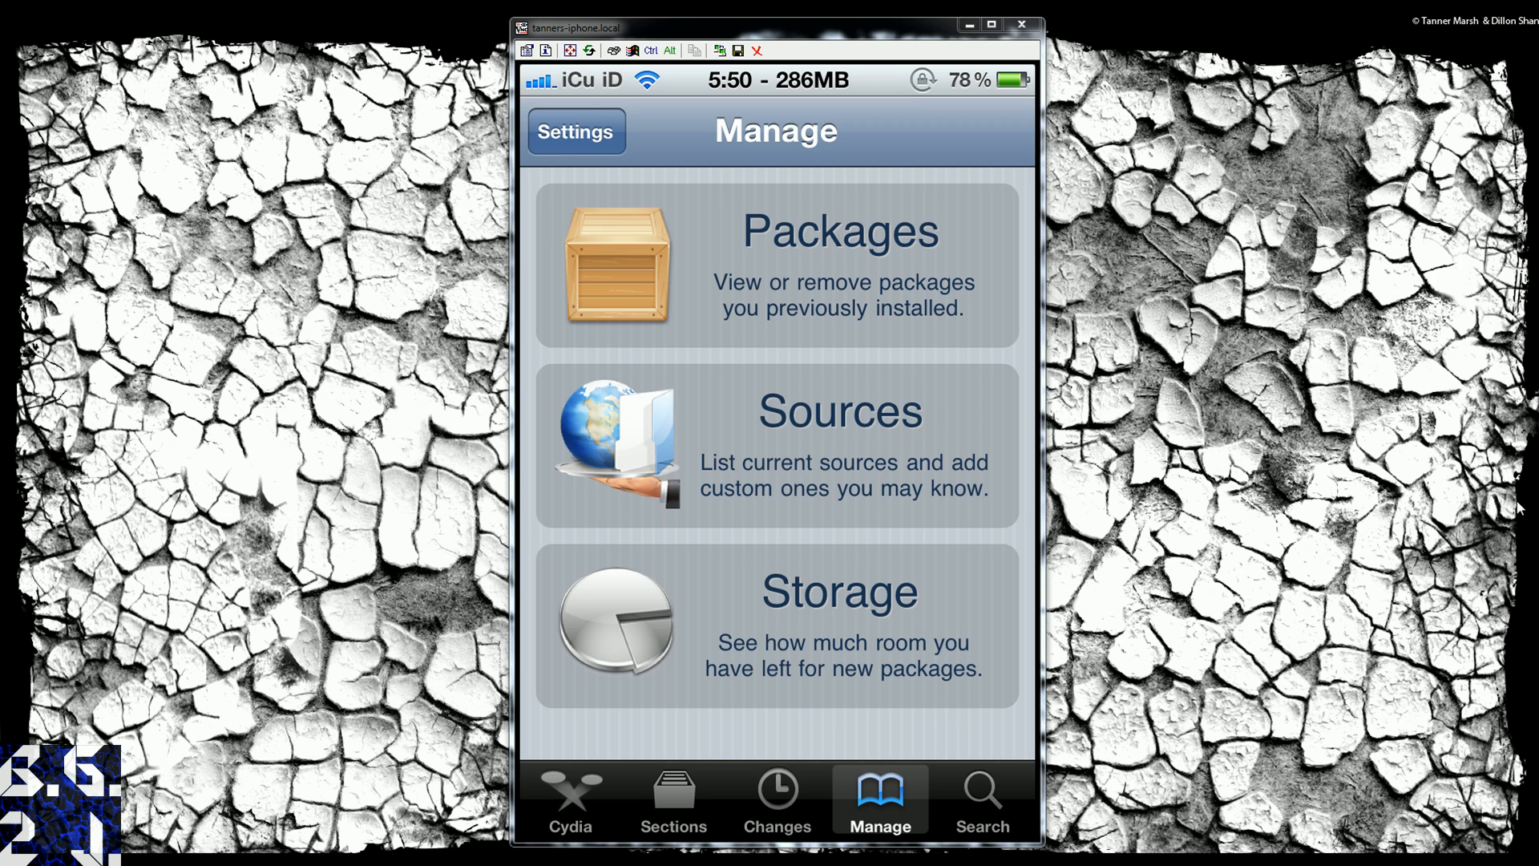
click(838, 442)
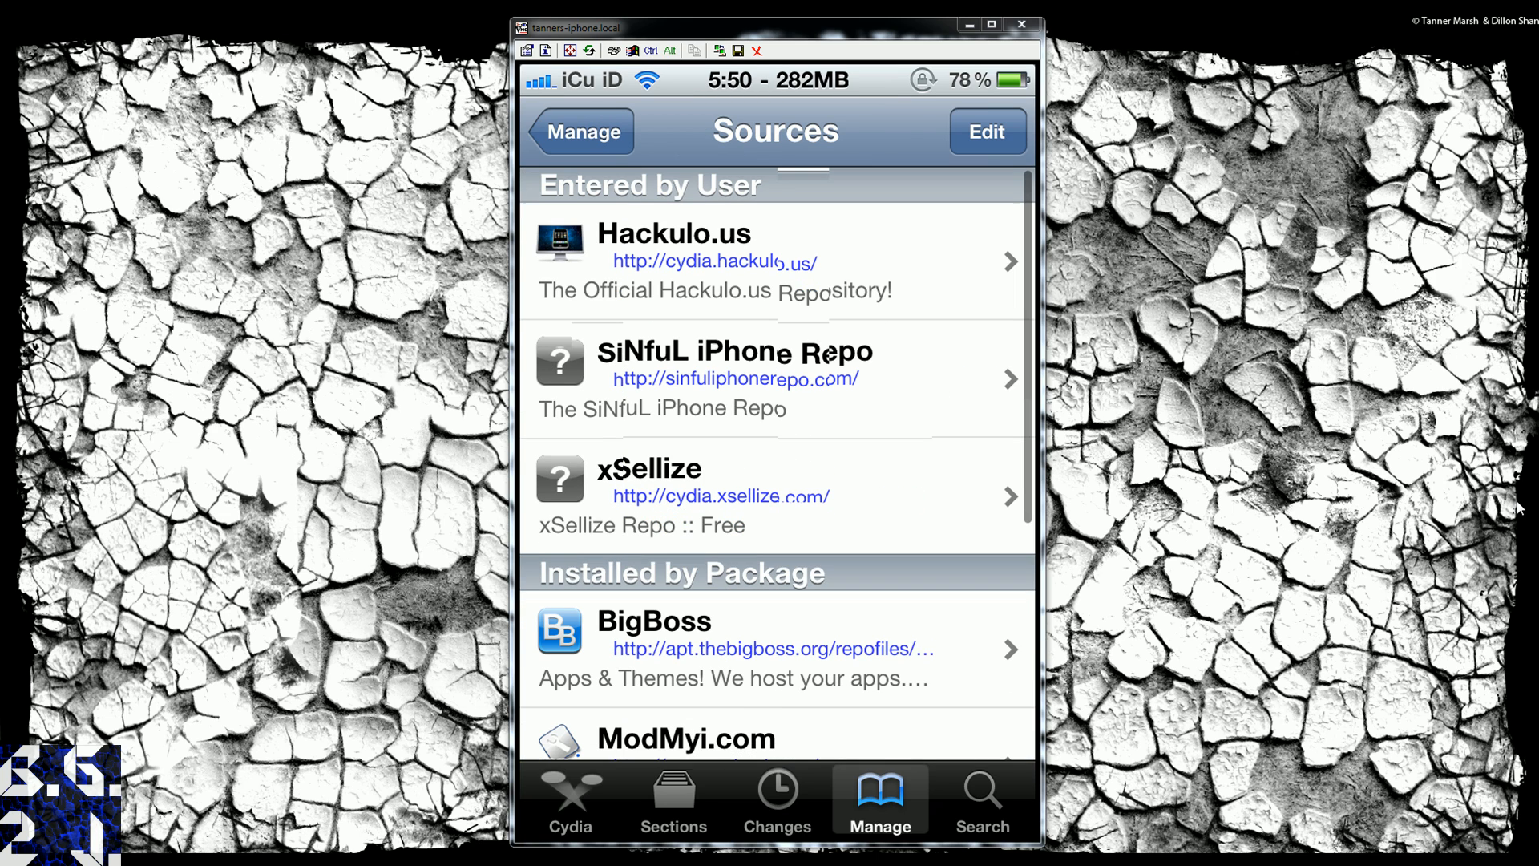
scroll(down, 3)
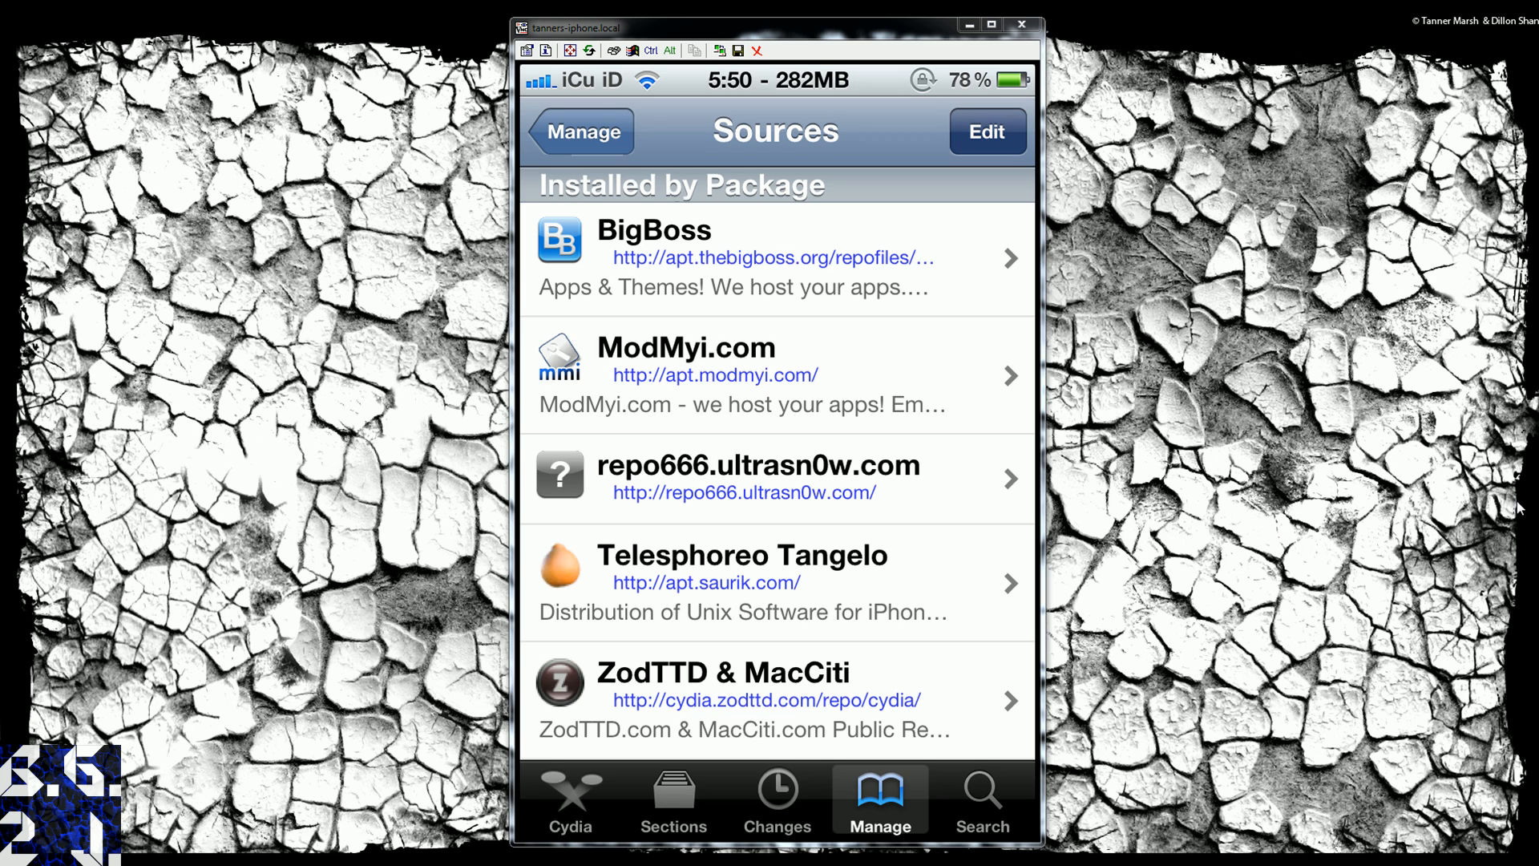
click(986, 130)
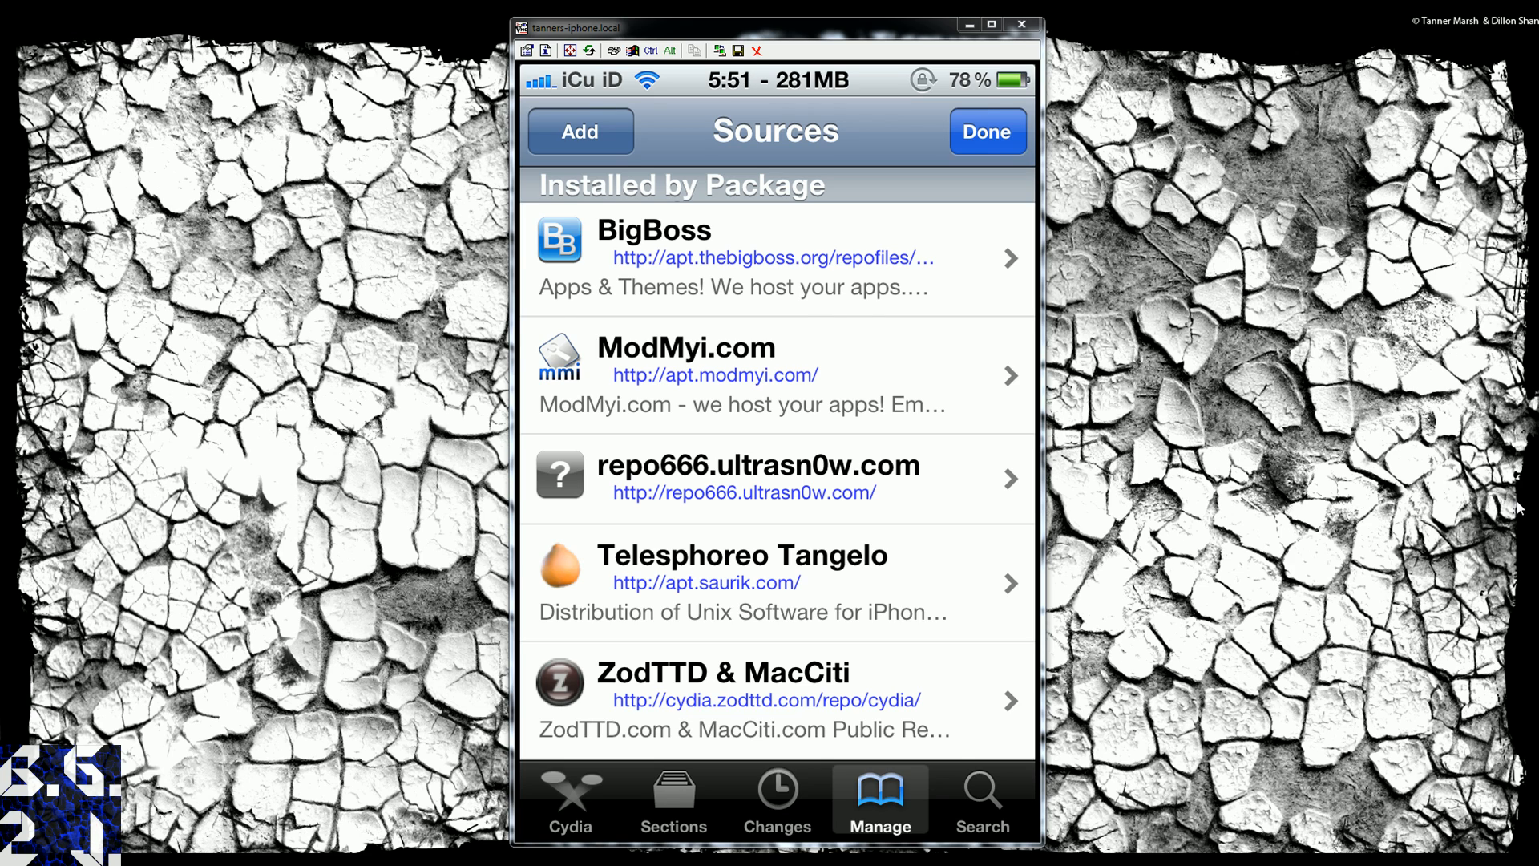
Step: Enter the repo666.ultrasn0w.com source and show the ultrasn0w 1.2 package details
click(755, 480)
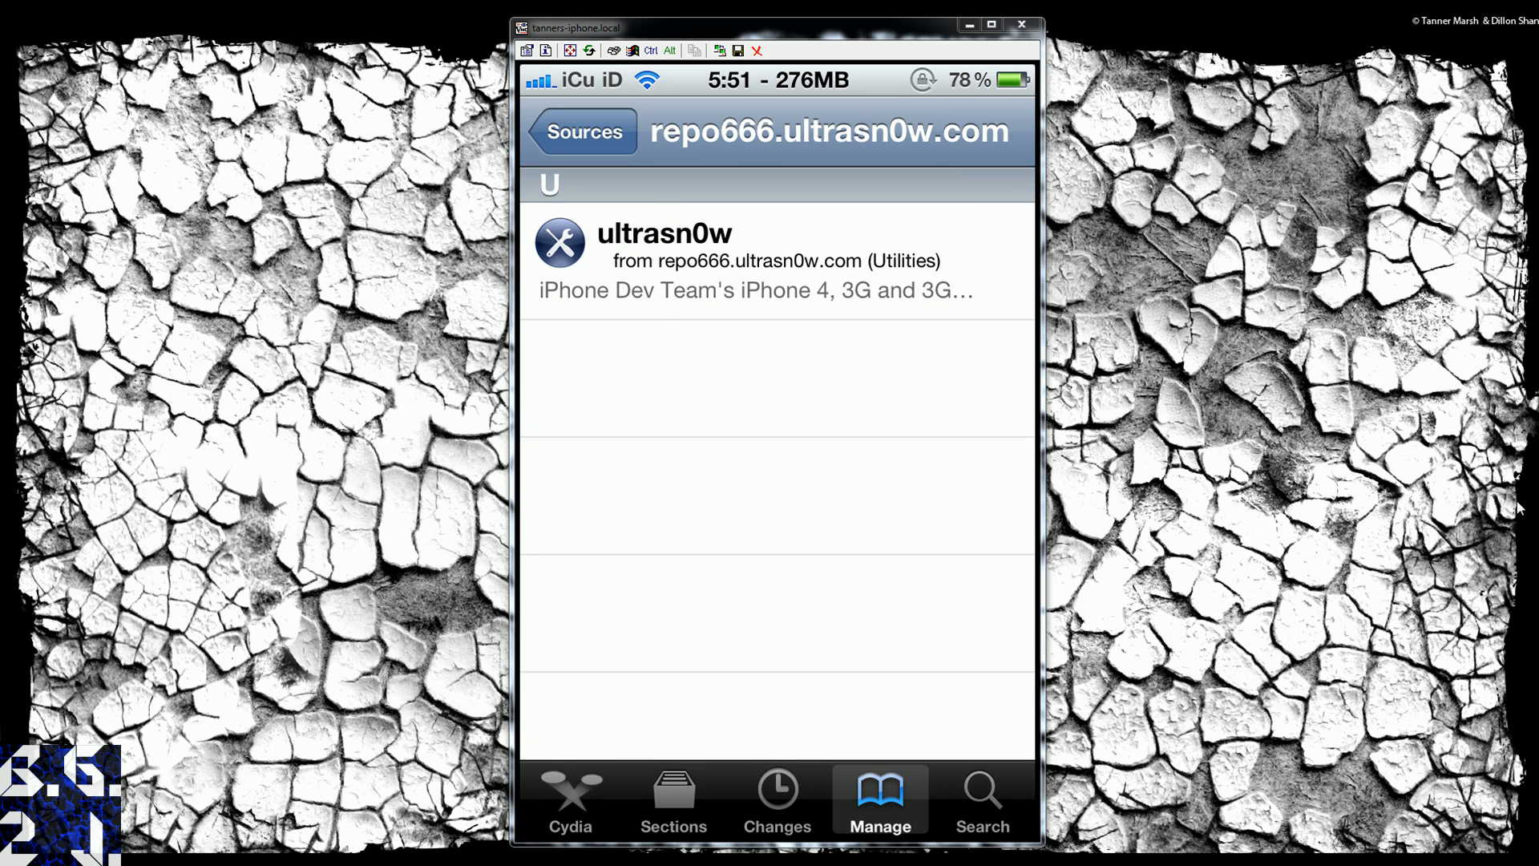
click(664, 232)
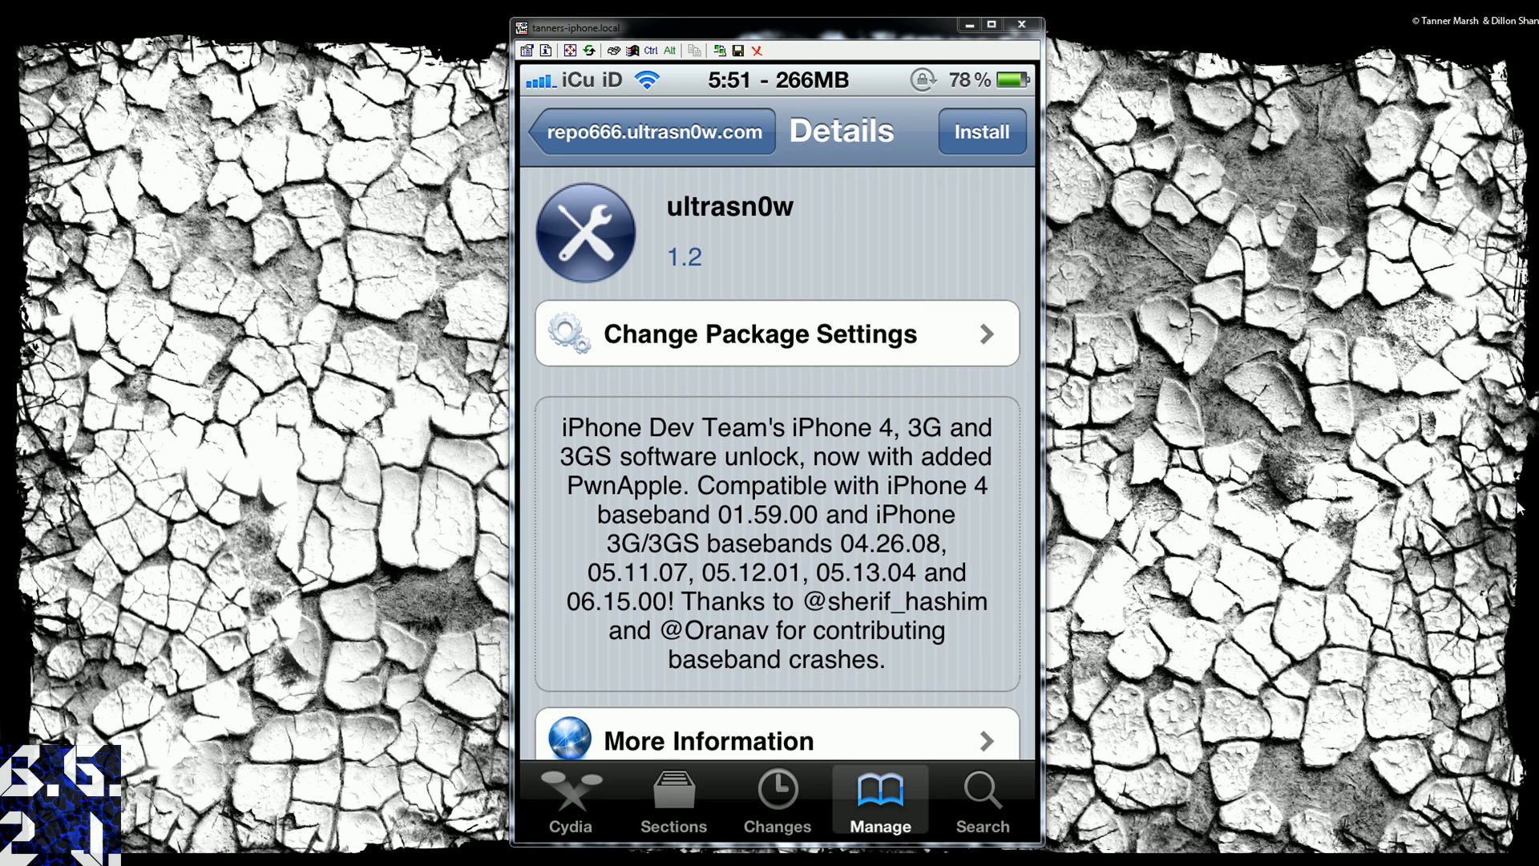